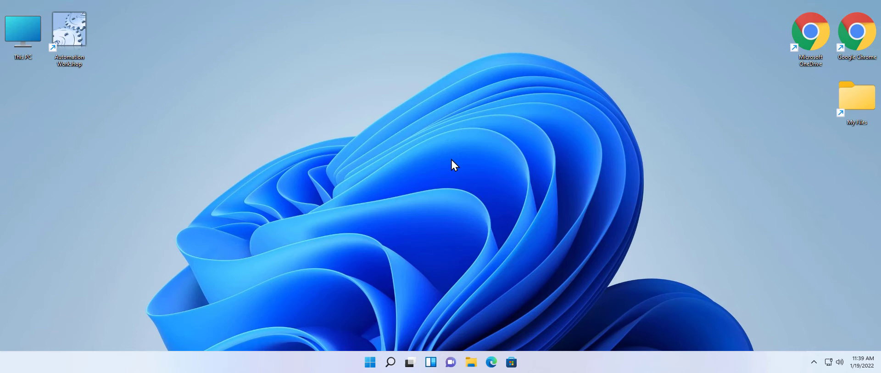
mouse_move(810, 34)
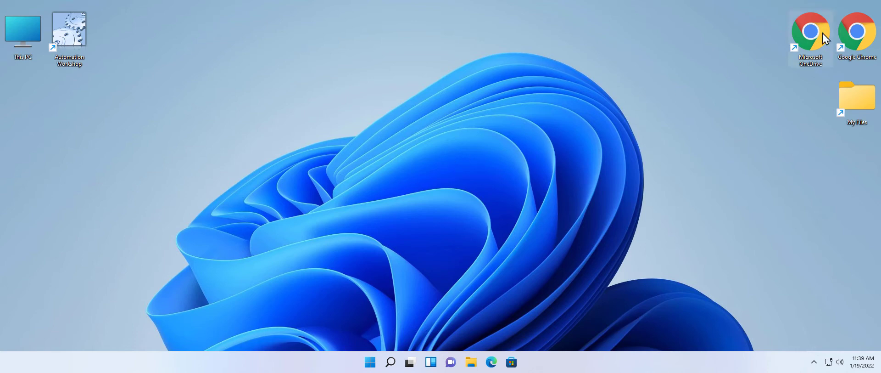
Open the OneDrive Personal Cloud Storage page in Chrome from the desktop shortcut.
double_click(809, 31)
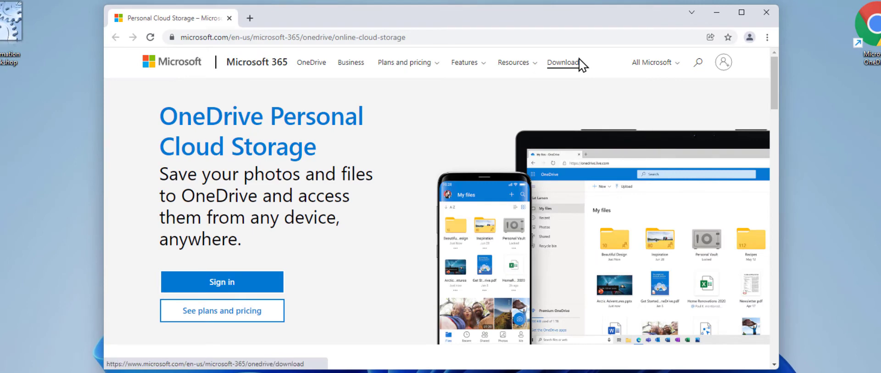
mouse_move(276, 283)
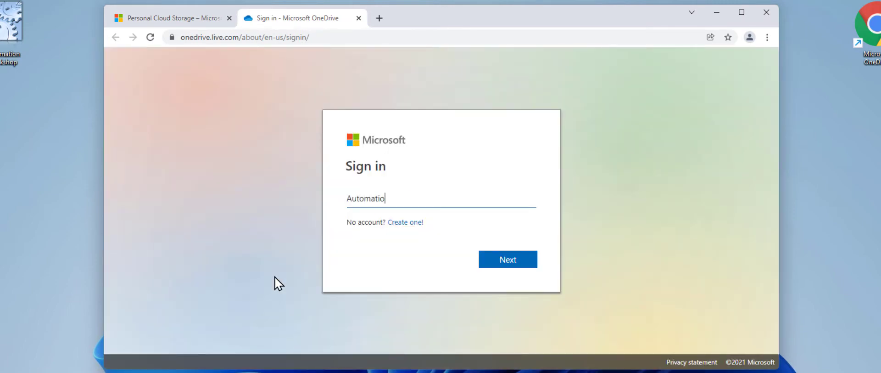
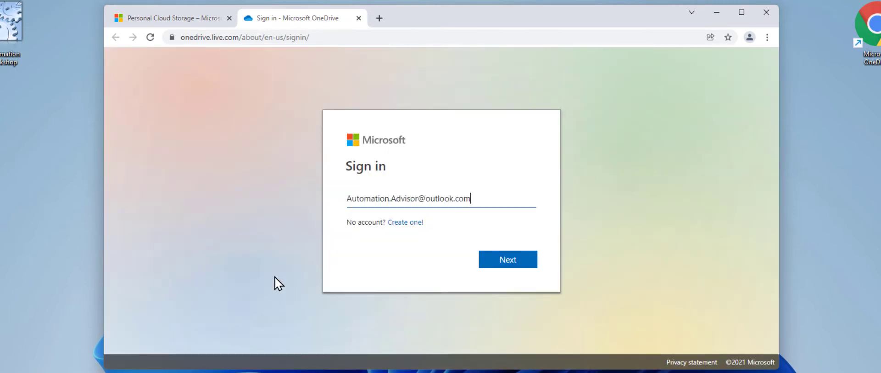
mouse_move(507, 259)
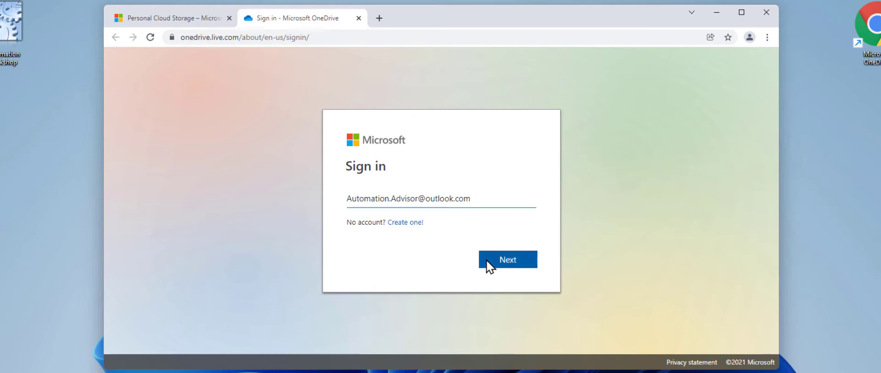
click(507, 260)
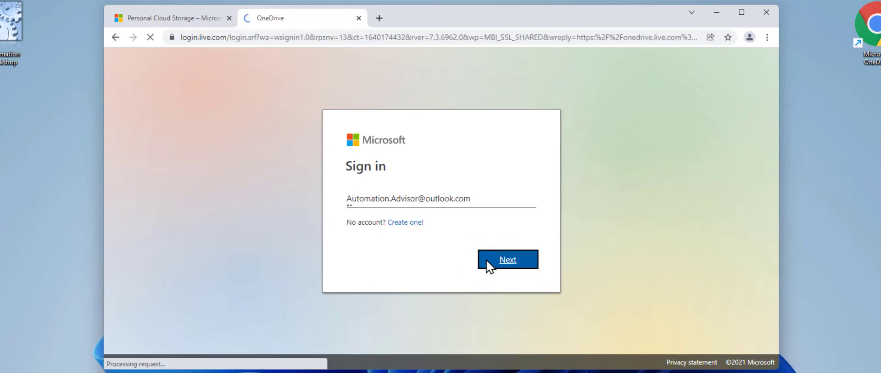
click(506, 259)
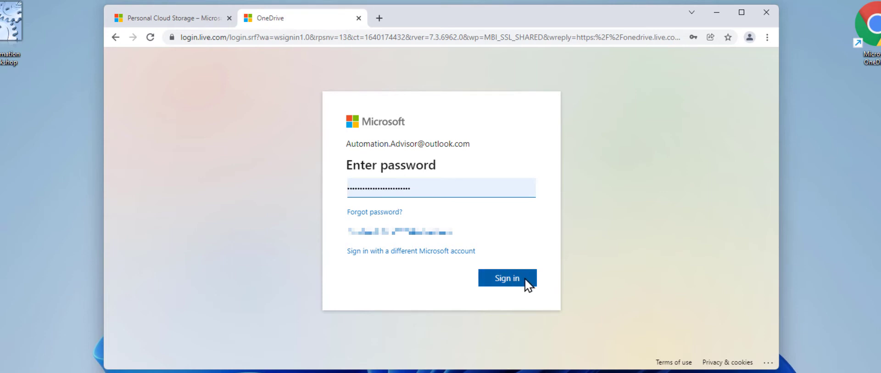
click(506, 277)
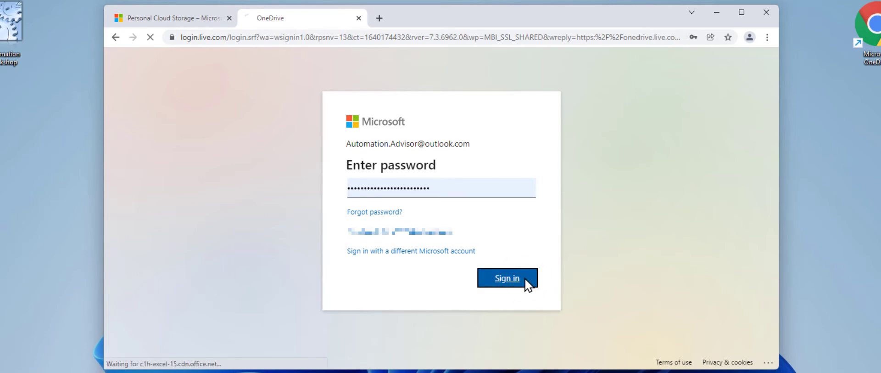
click(506, 278)
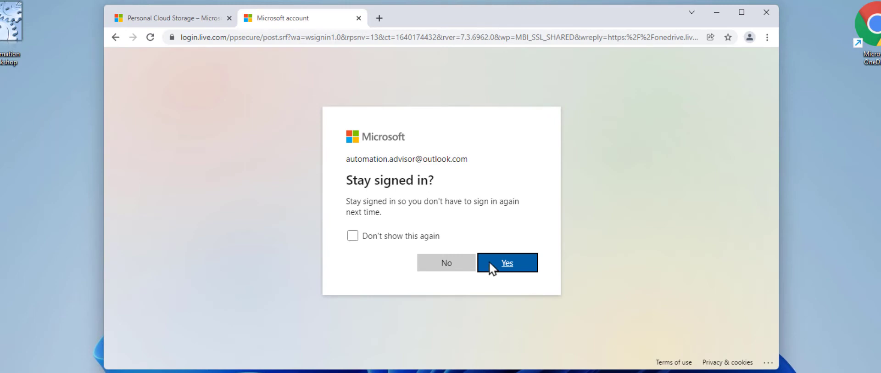
click(506, 263)
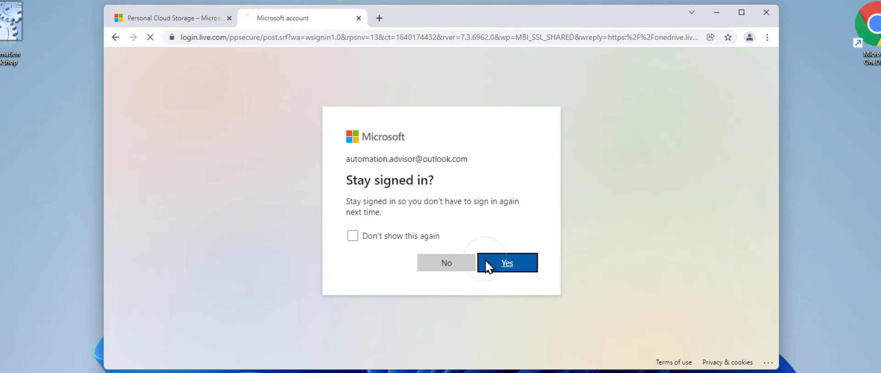
click(506, 262)
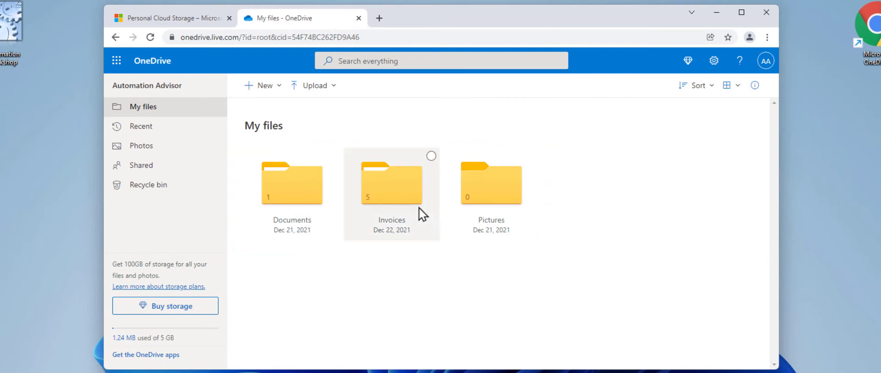
View the five invoice PDFs in the Invoices folder, then minimize the browser.
click(391, 182)
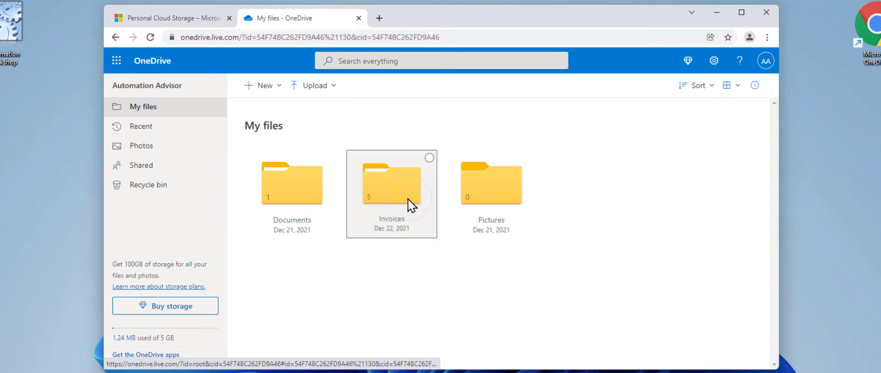
double_click(391, 183)
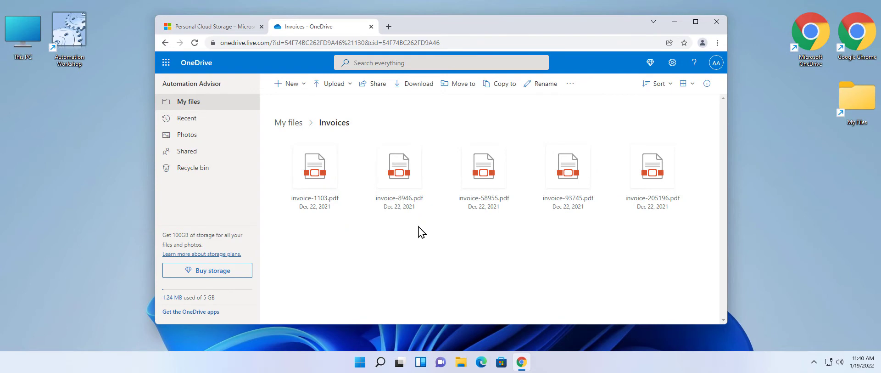
mouse_move(674, 21)
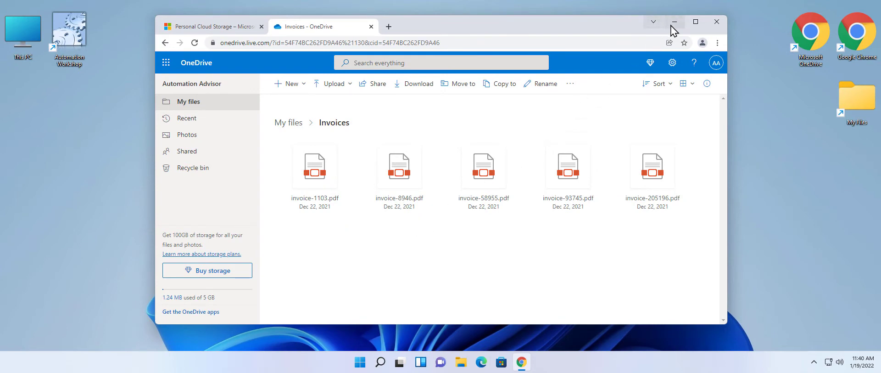
mouse_move(675, 21)
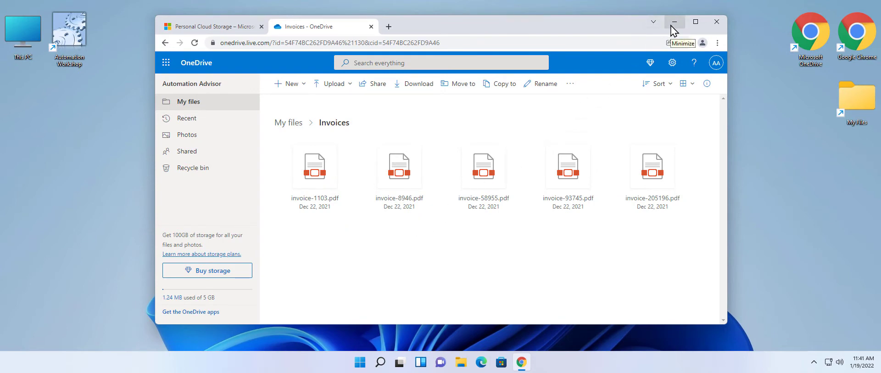
click(674, 22)
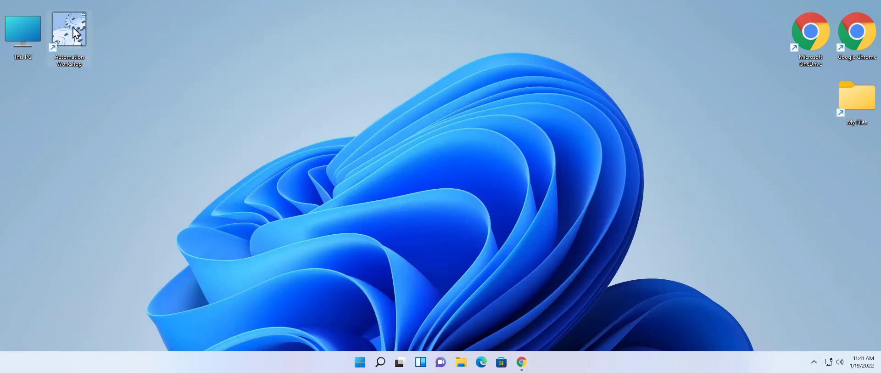
Launch Febooti Automation Workshop from its desktop shortcut.
double_click(69, 28)
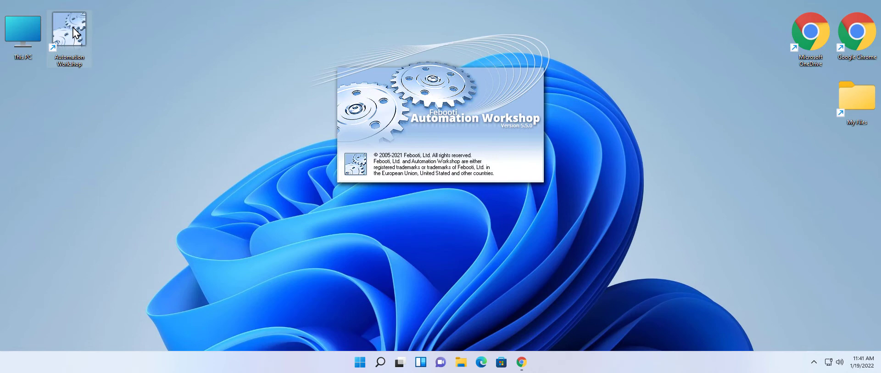
double_click(69, 28)
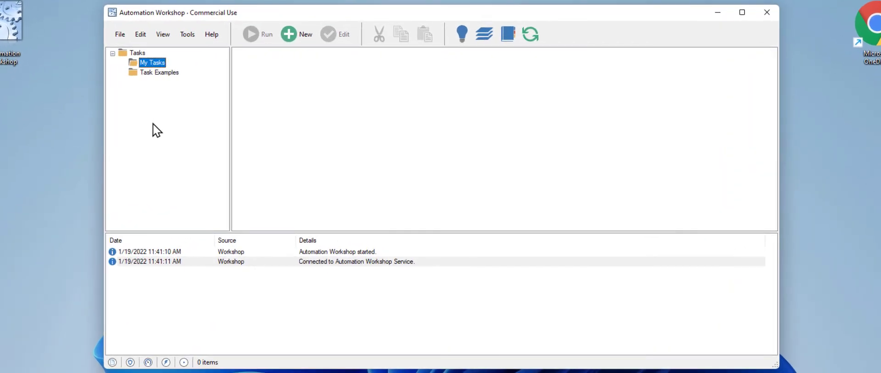
mouse_move(306, 40)
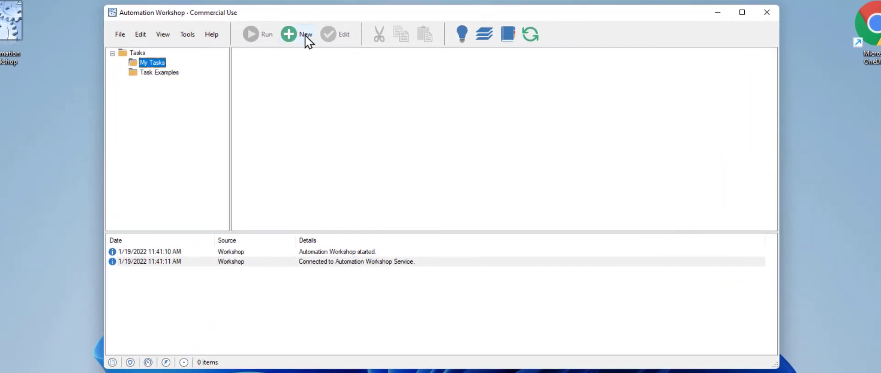
mouse_move(306, 40)
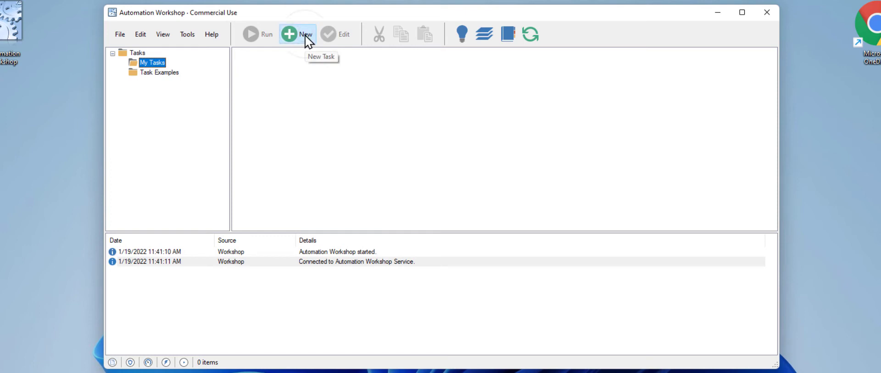
Start a new task wizard and browse trigger types without adding any trigger.
click(288, 34)
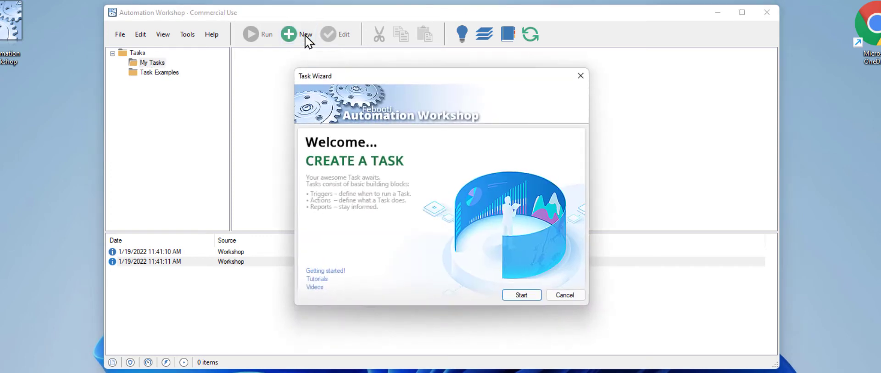
mouse_move(383, 229)
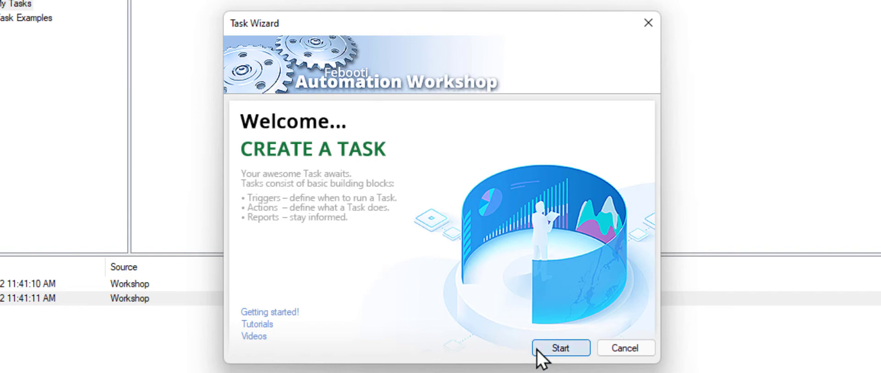
click(560, 348)
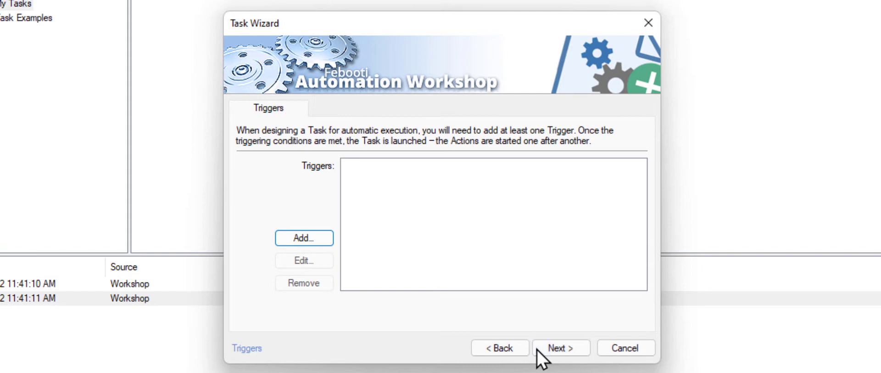
mouse_move(304, 238)
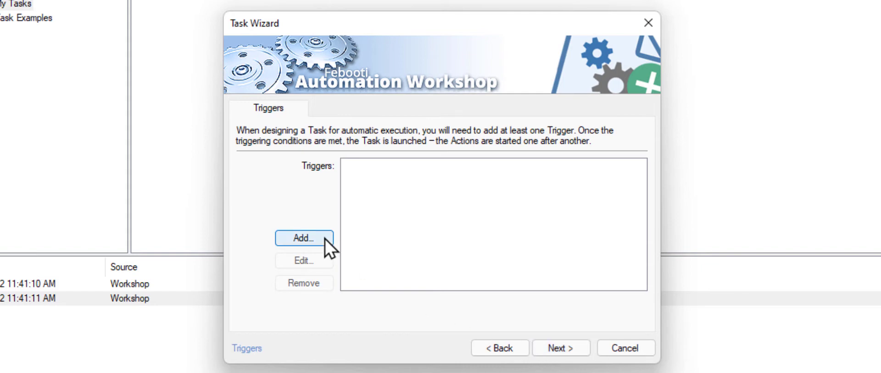
click(303, 238)
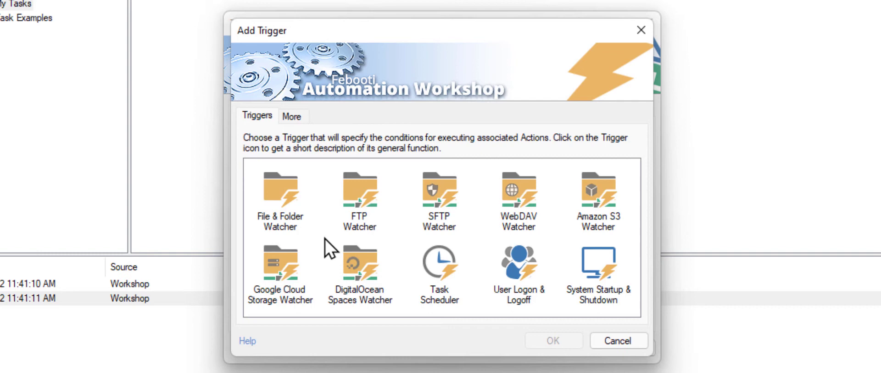
click(439, 270)
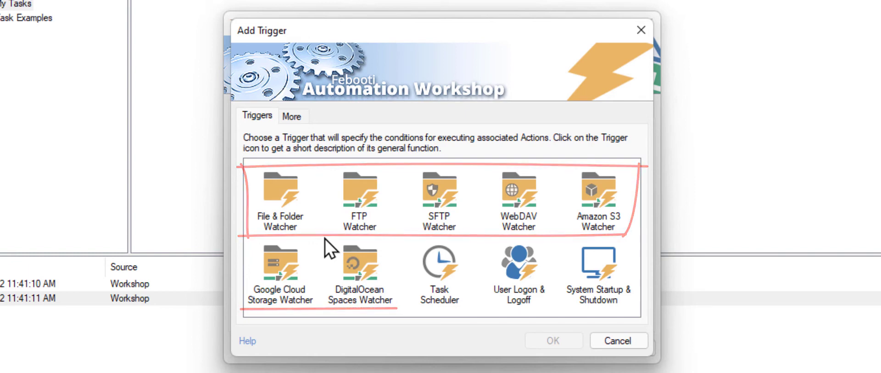
mouse_move(618, 340)
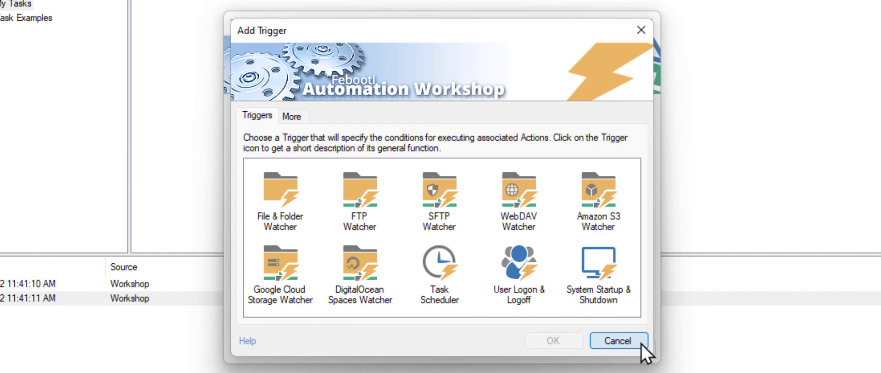
click(618, 340)
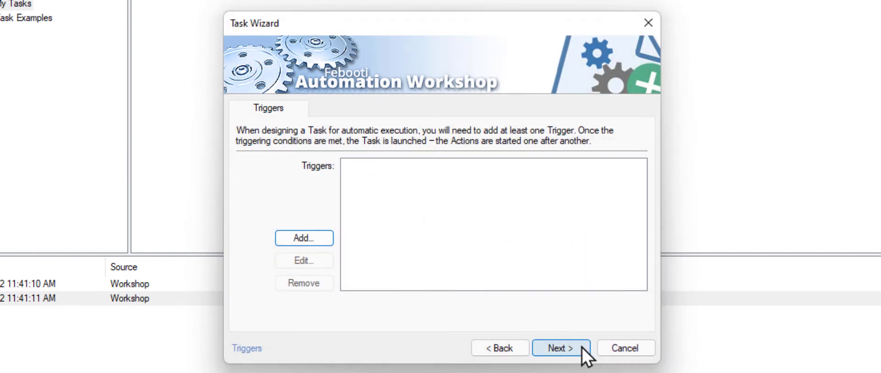
Add a Connect to WebDAV action from the FTP & Cloud group.
click(561, 348)
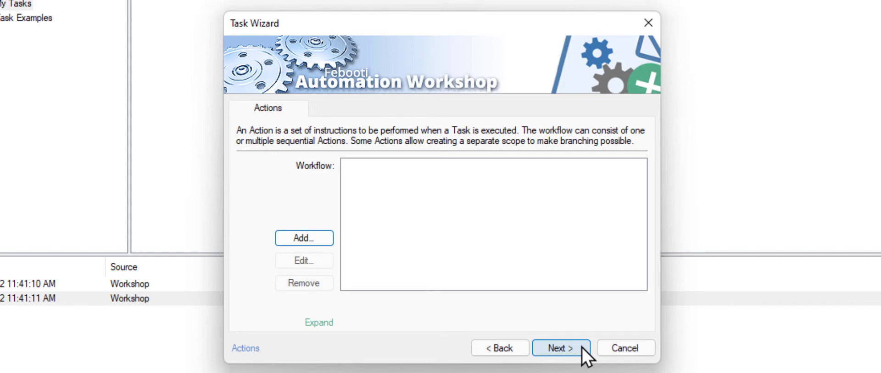
mouse_move(460, 304)
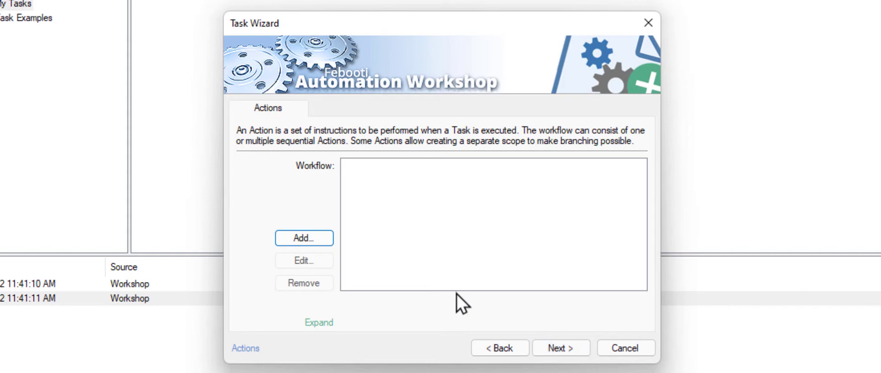
mouse_move(304, 238)
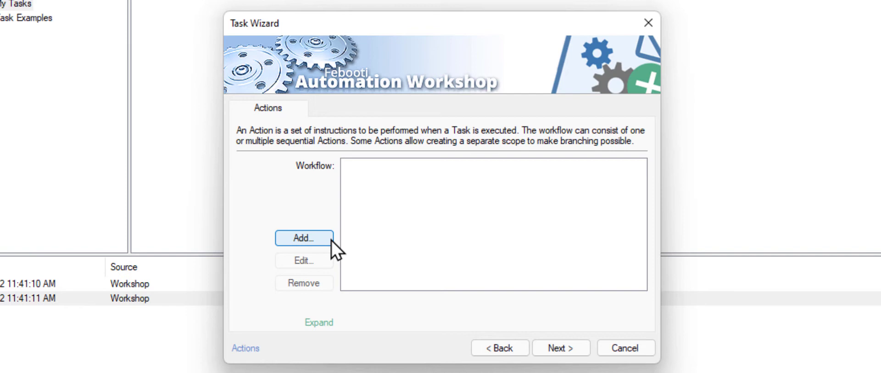
click(304, 238)
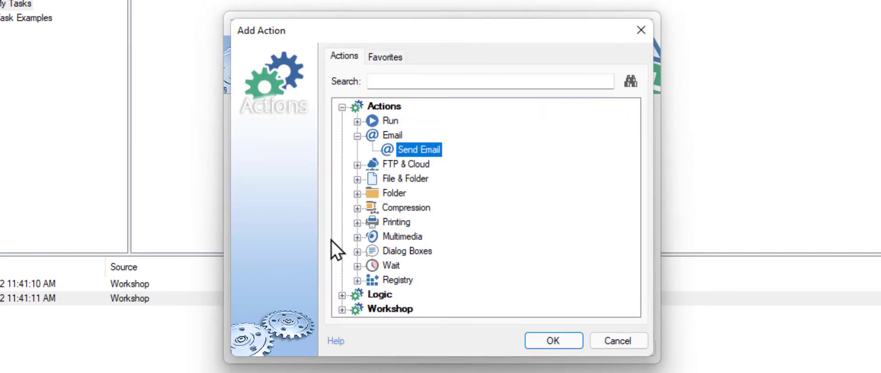
mouse_move(363, 175)
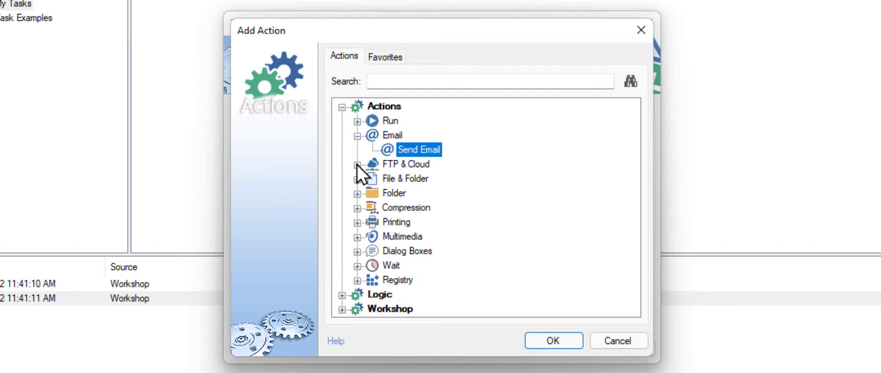
click(356, 164)
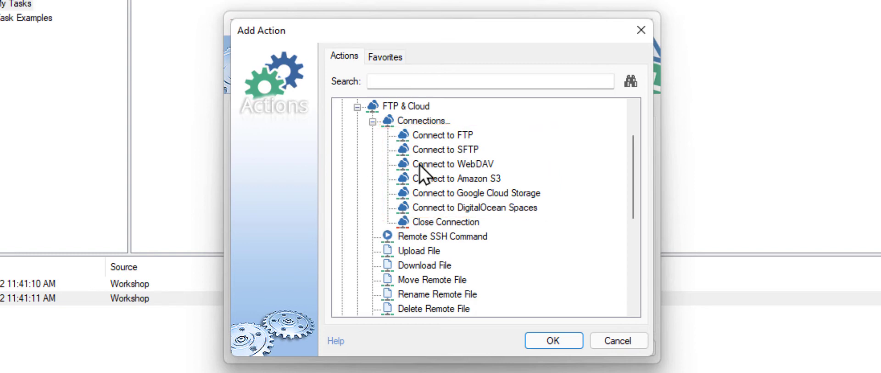
click(451, 164)
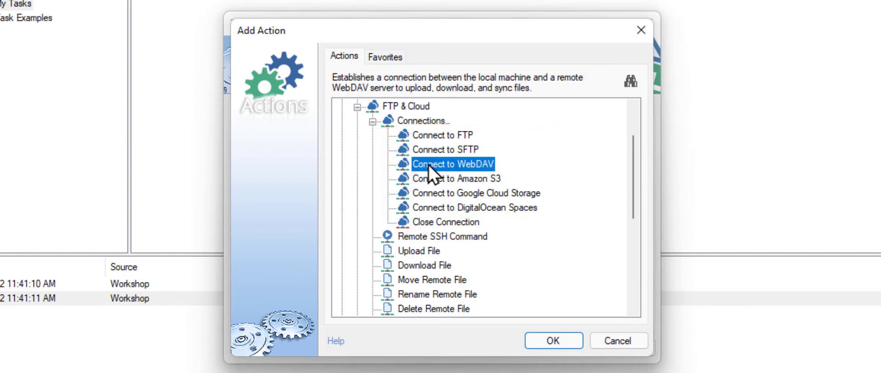
mouse_move(490, 260)
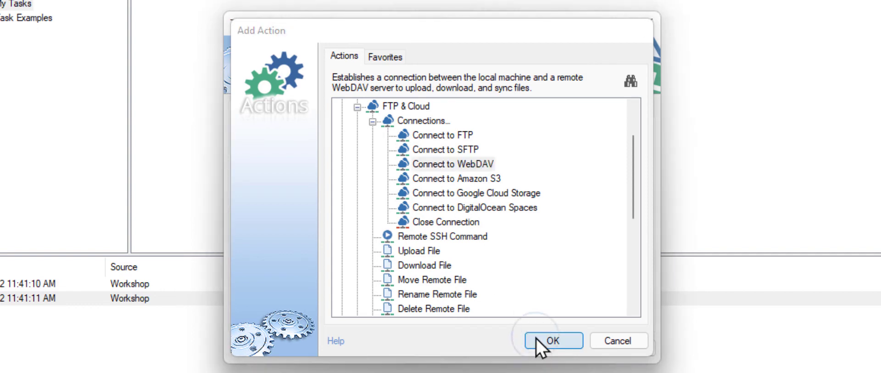
click(554, 340)
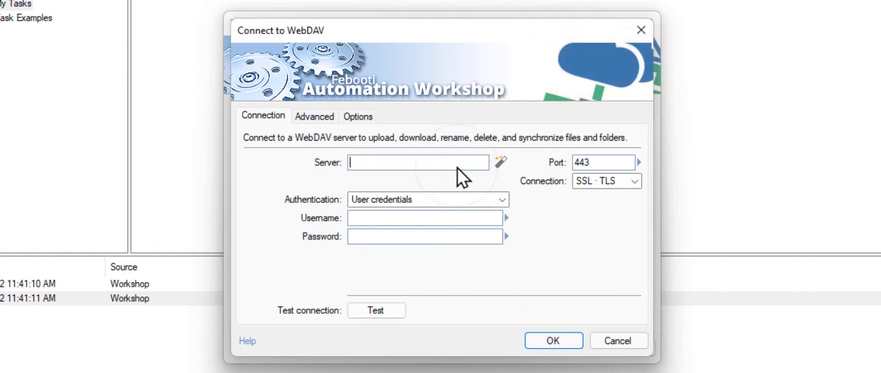
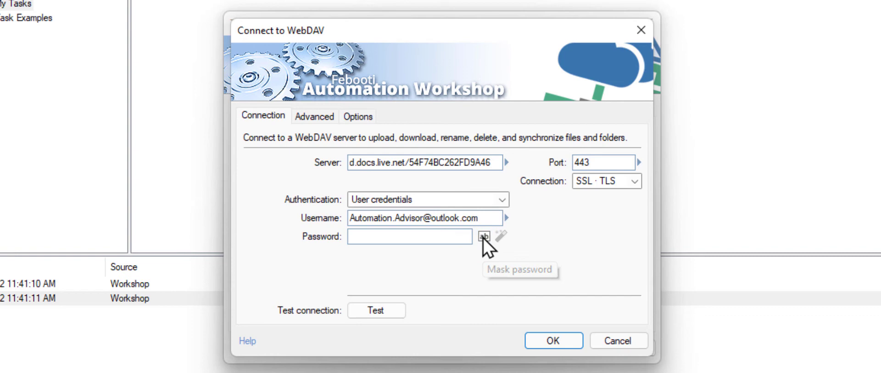
mouse_move(462, 247)
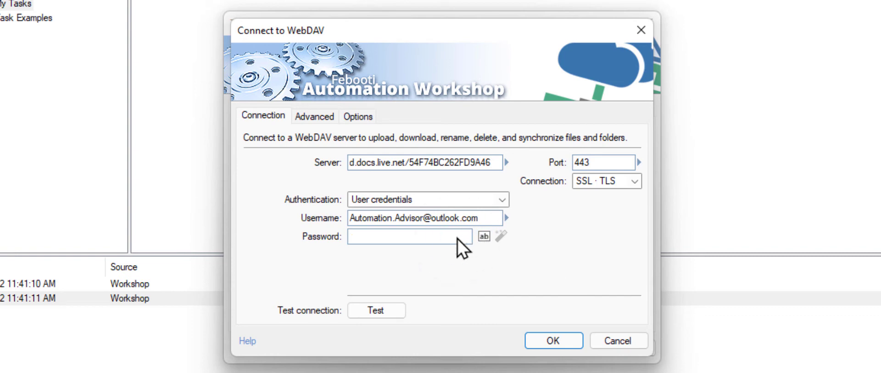
text(password)
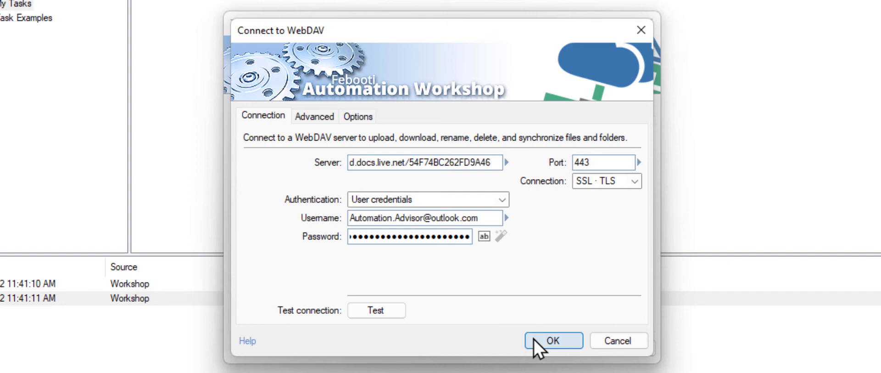
Save the WebDAV connection action and add a Download File action.
click(553, 340)
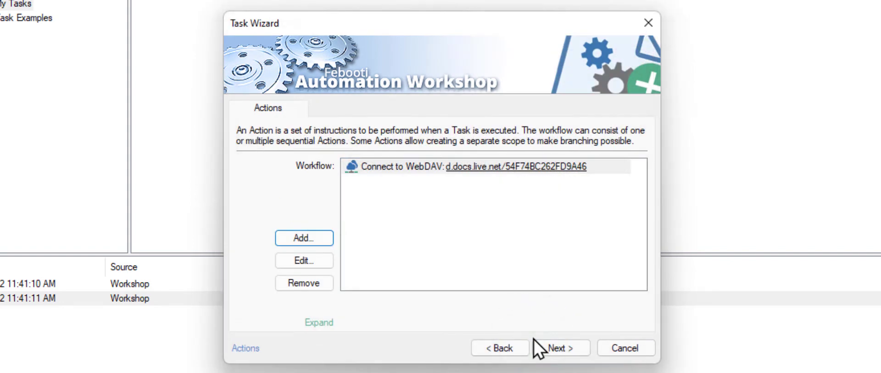
mouse_move(303, 237)
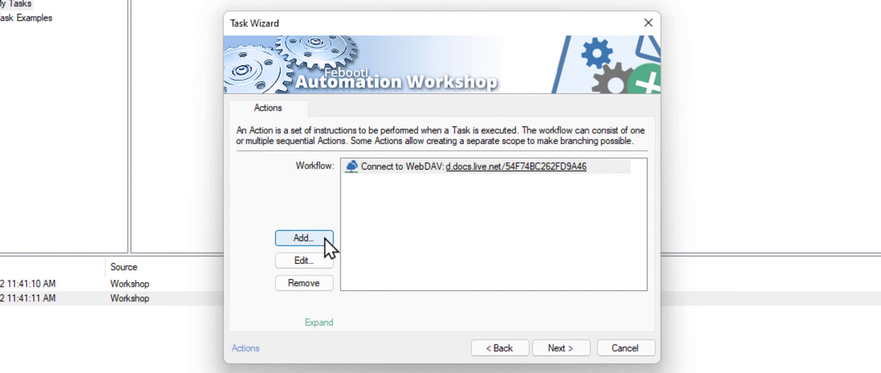
click(304, 238)
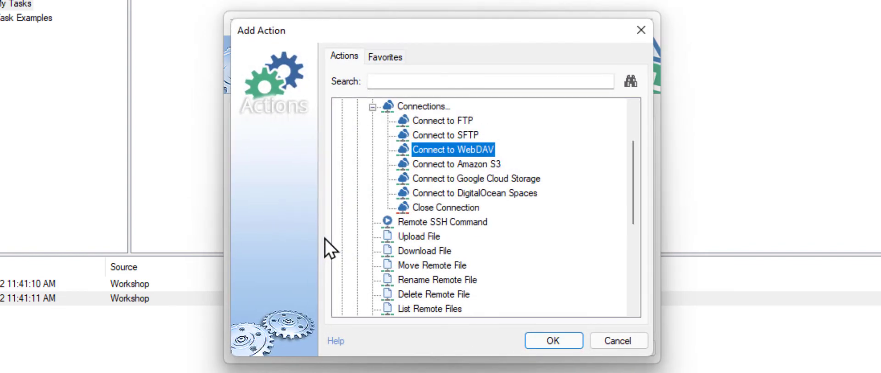
mouse_move(376, 122)
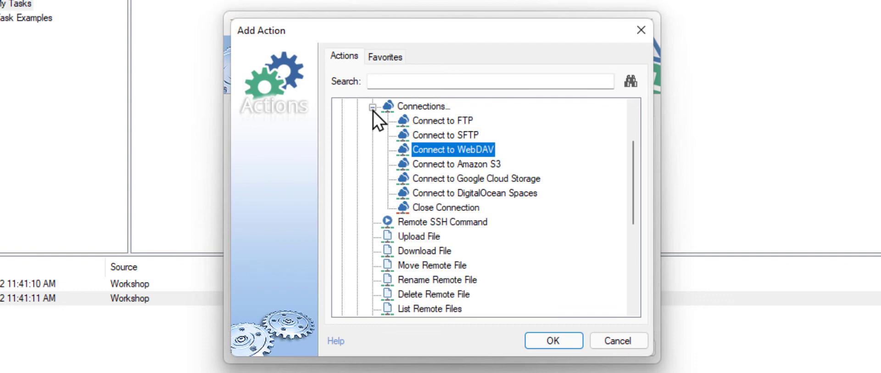
click(372, 107)
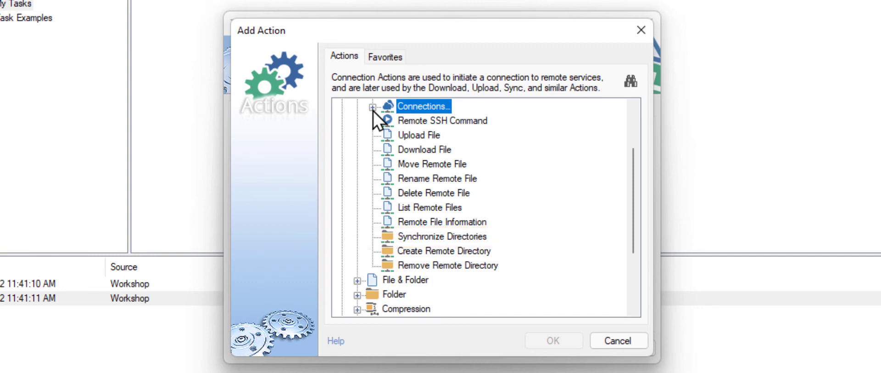
mouse_move(382, 124)
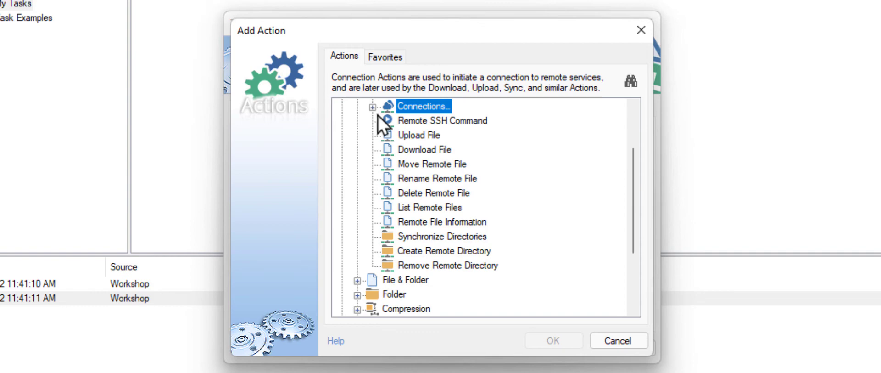
click(424, 150)
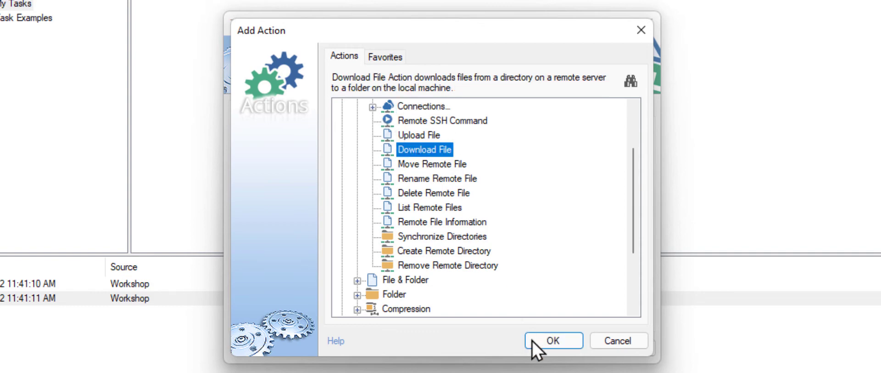
click(553, 340)
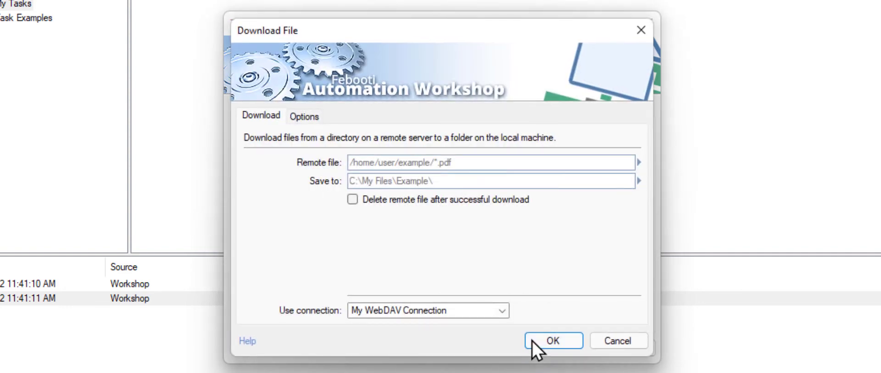
mouse_move(593, 171)
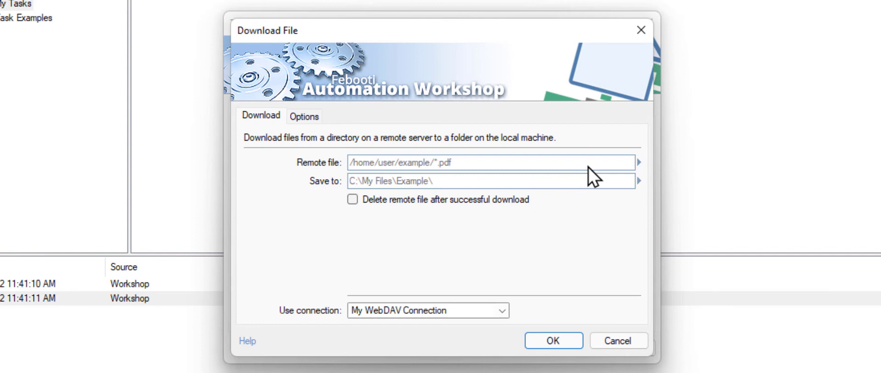
Set Download File to fetch Invoices/*.pdf into C:\My Files\.
triple_click(489, 163)
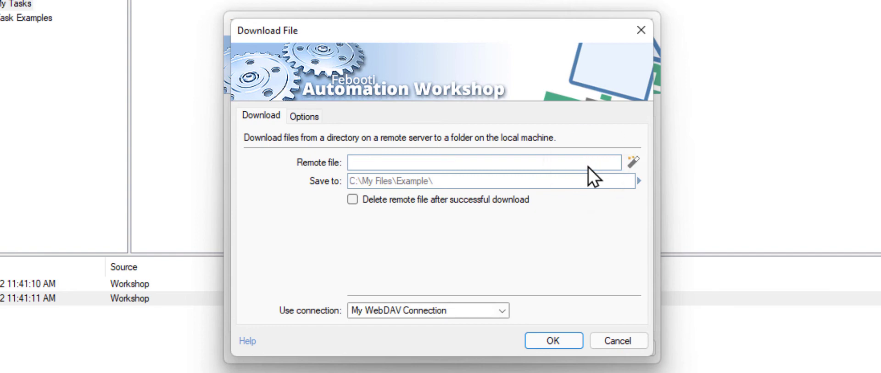
text(Invoices/)
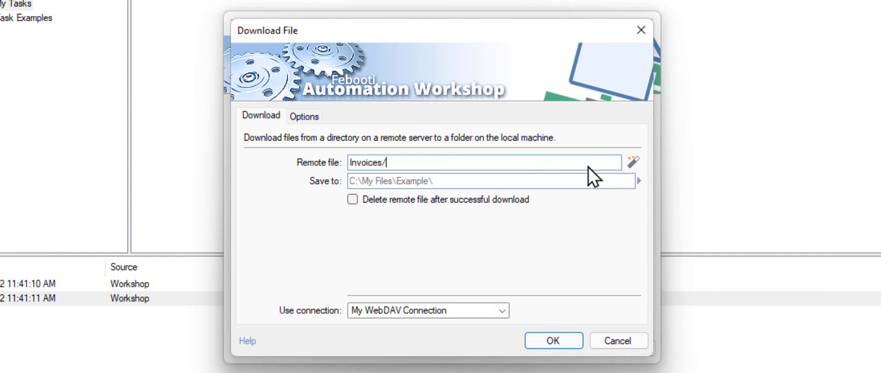
text(*.pdf)
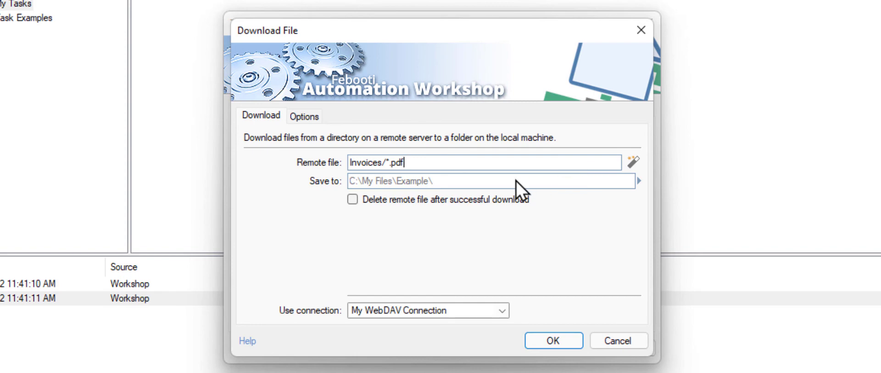
click(484, 181)
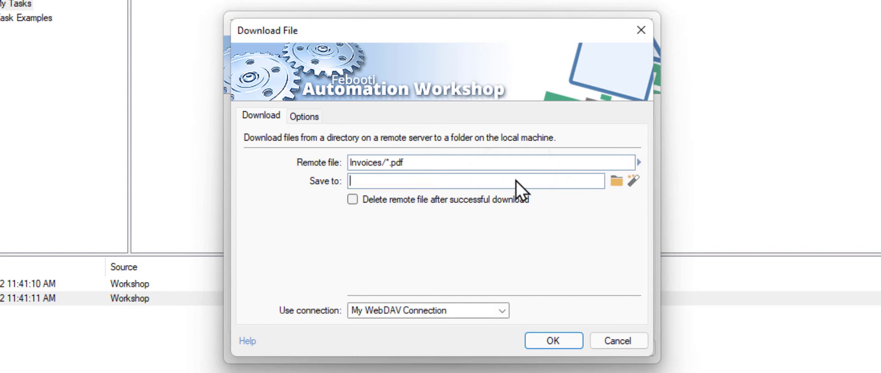
text(C:\My Fil)
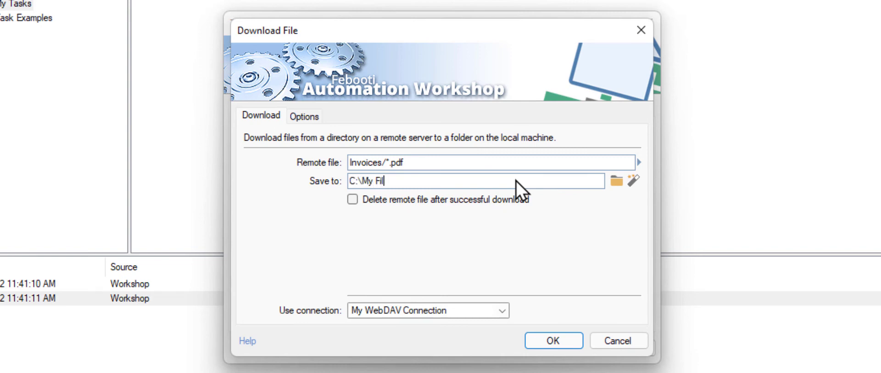
text(es\)
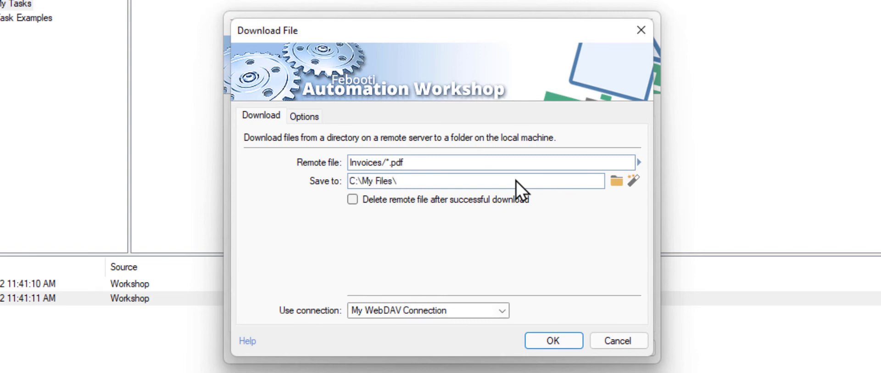
click(472, 181)
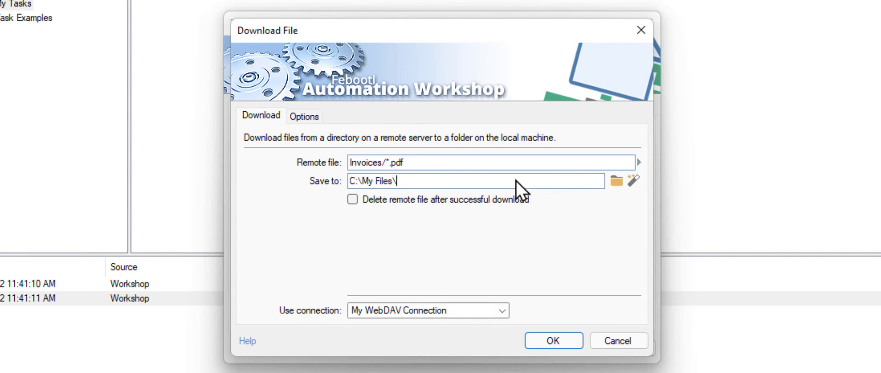
mouse_move(554, 340)
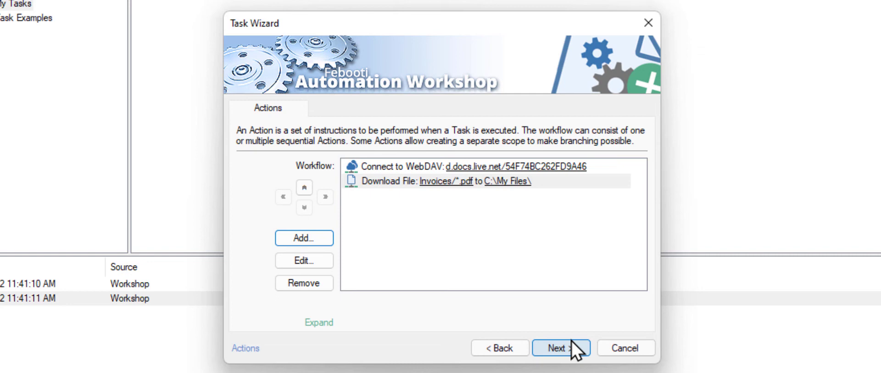
Name the task 'Download Invoices OneDrive' and finish the wizard.
click(561, 348)
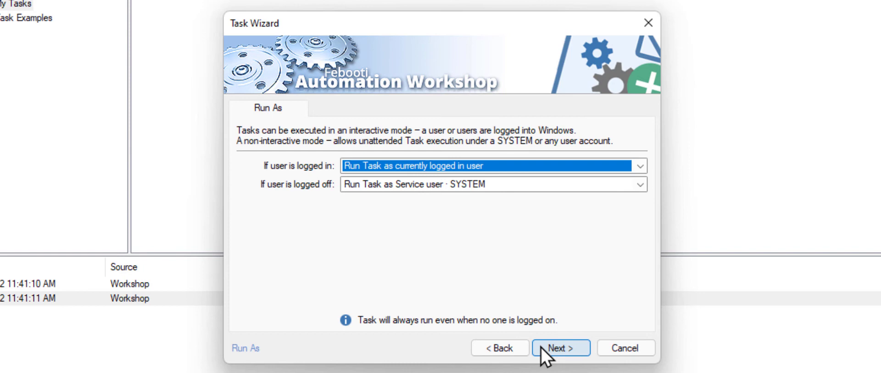
click(561, 347)
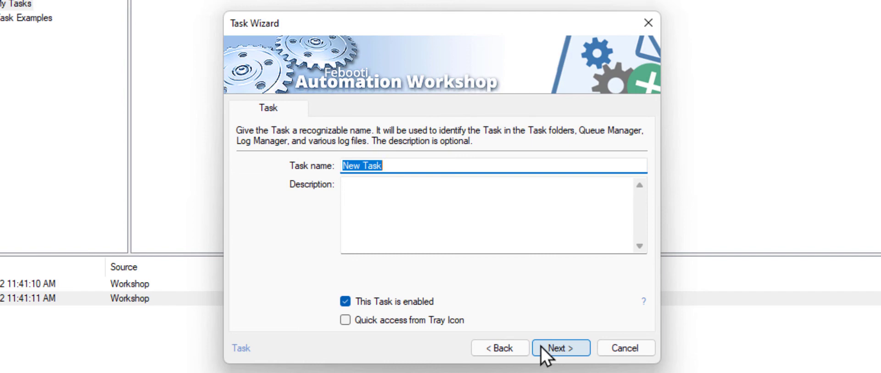
text(Download Invoices OneD)
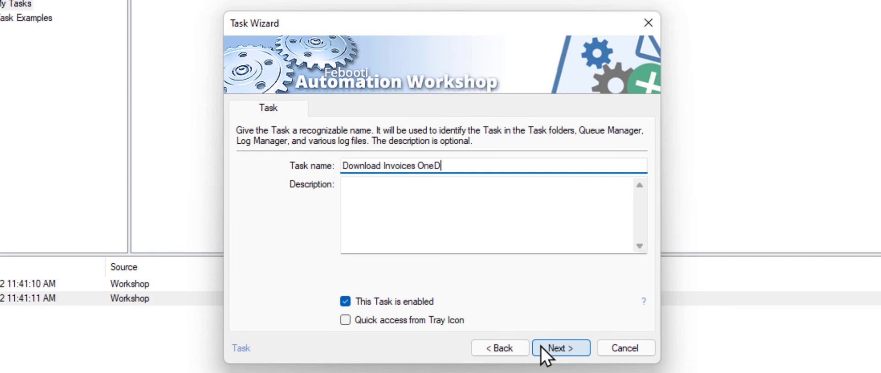
text(rive)
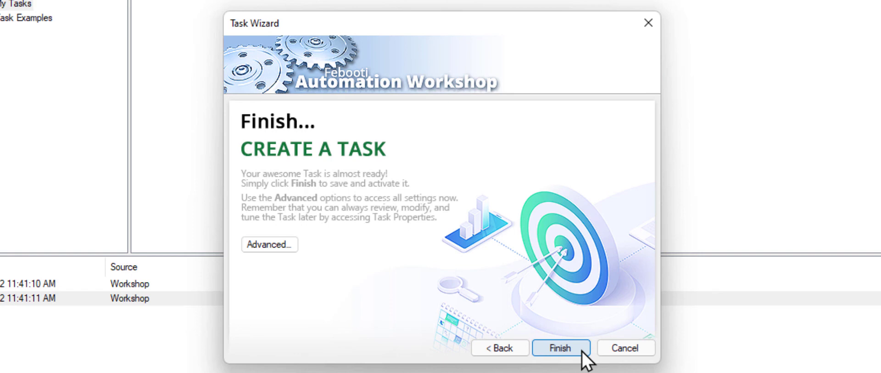
click(560, 347)
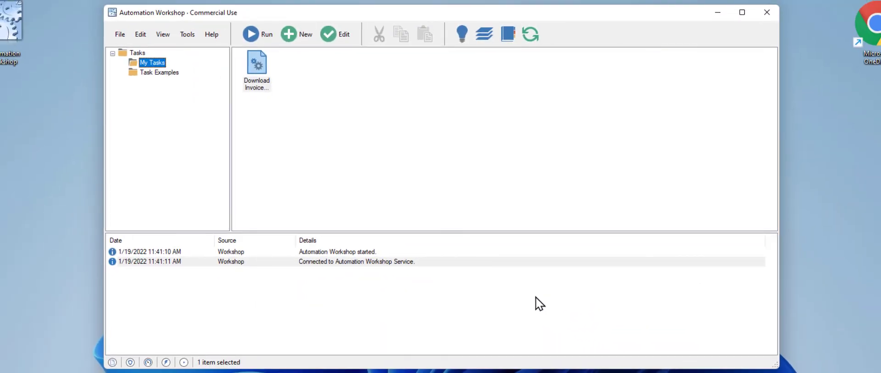
mouse_move(517, 283)
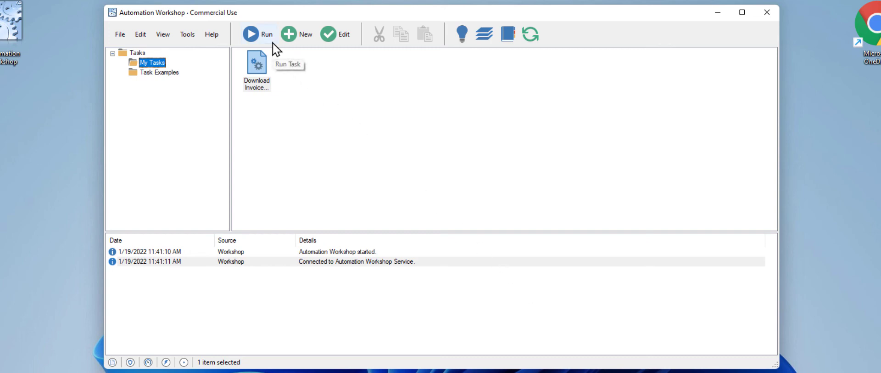
Run the task and open My Files to see the five downloaded invoice PDFs.
click(257, 34)
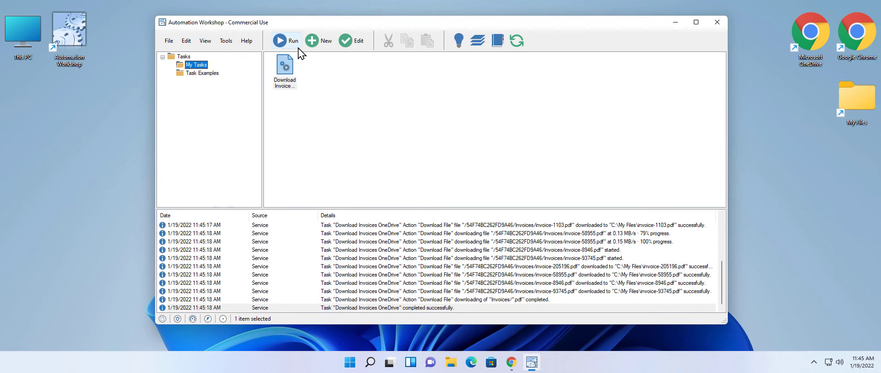
mouse_move(857, 96)
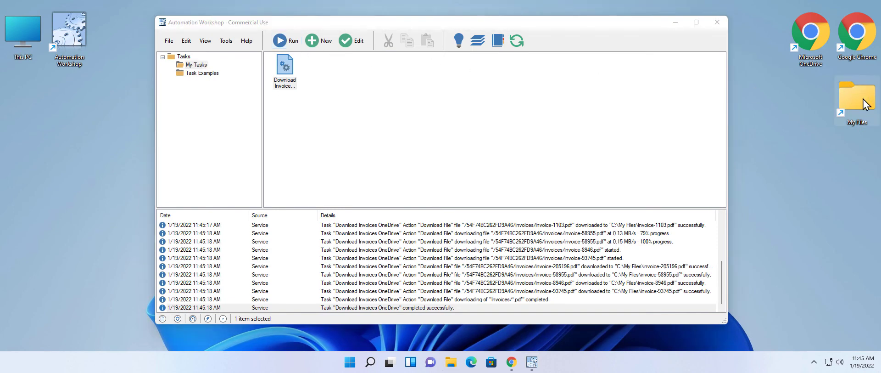
double_click(856, 95)
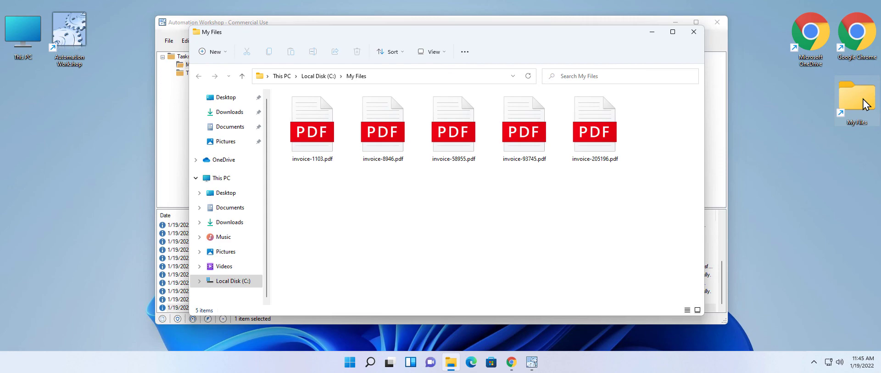